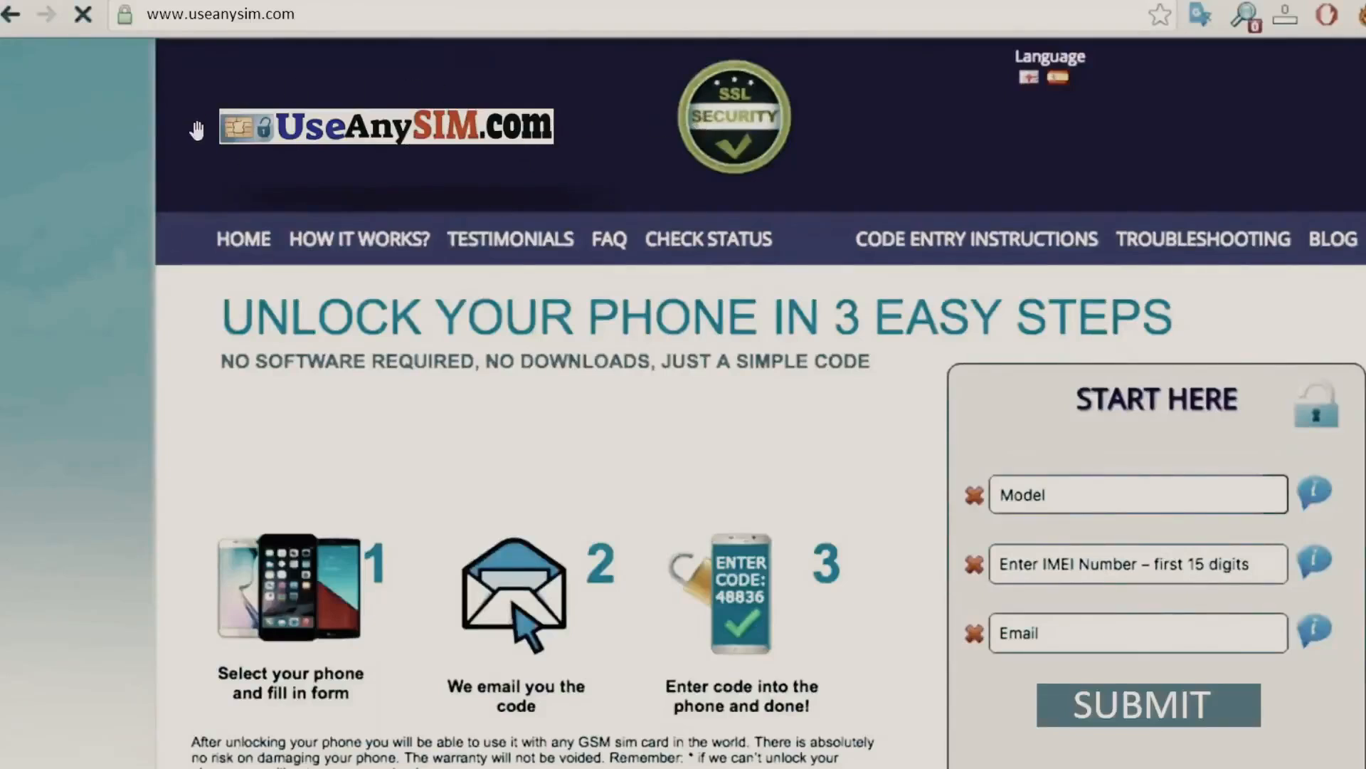
mouse_move(893, 485)
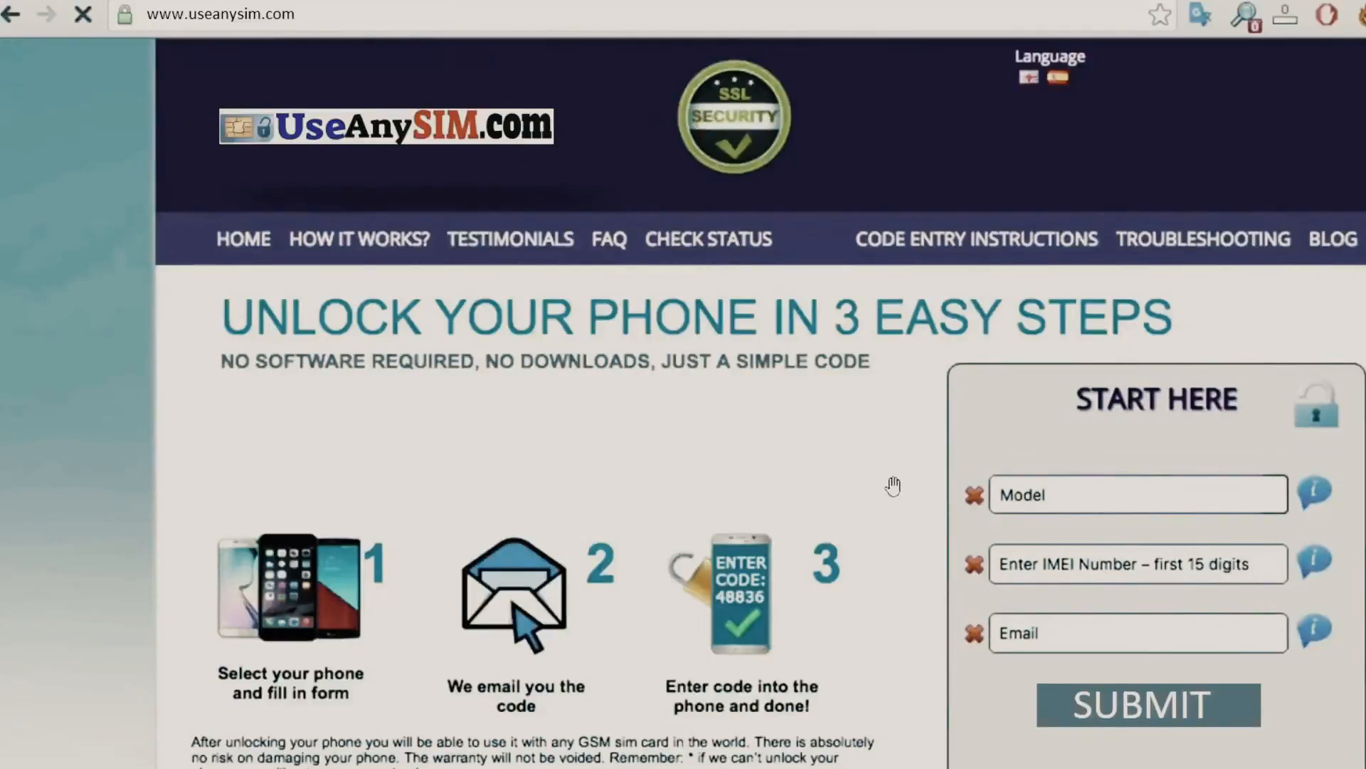
mouse_move(1127, 352)
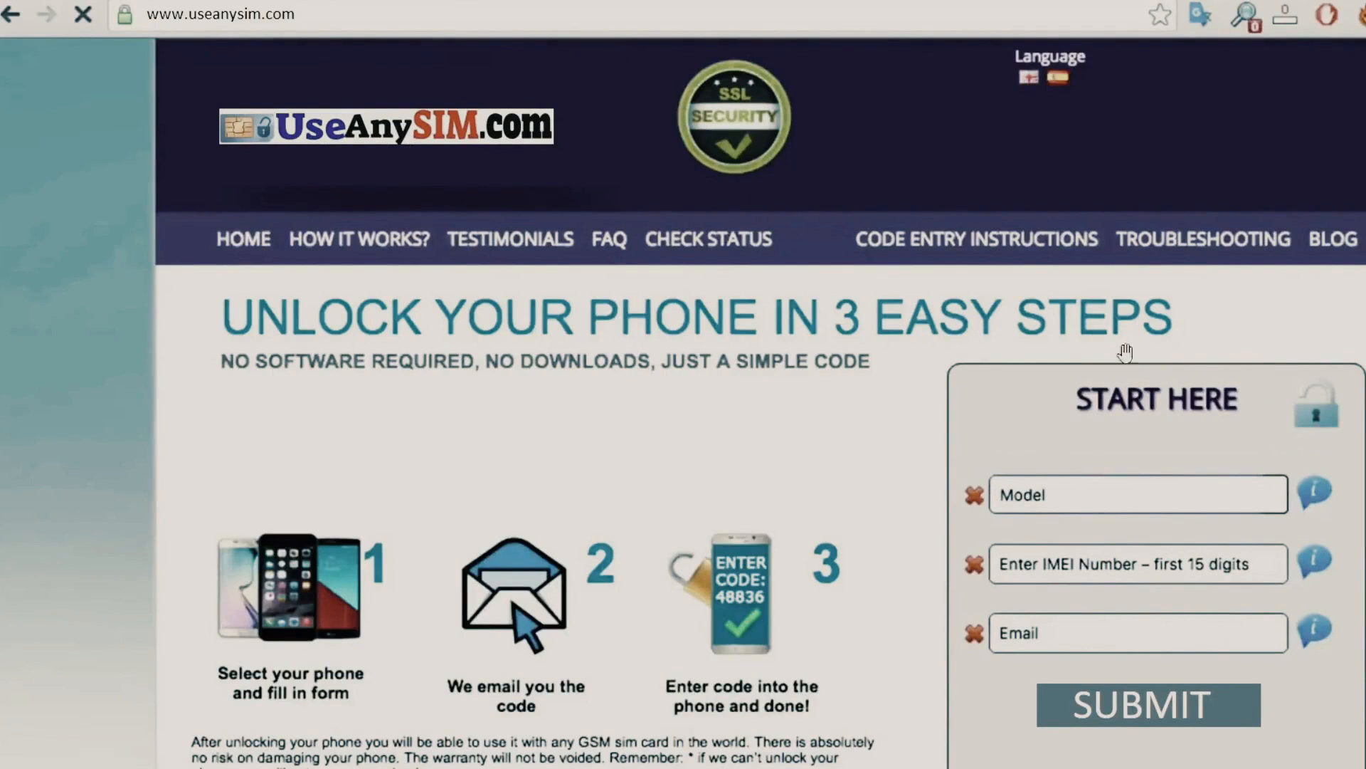
mouse_move(918, 509)
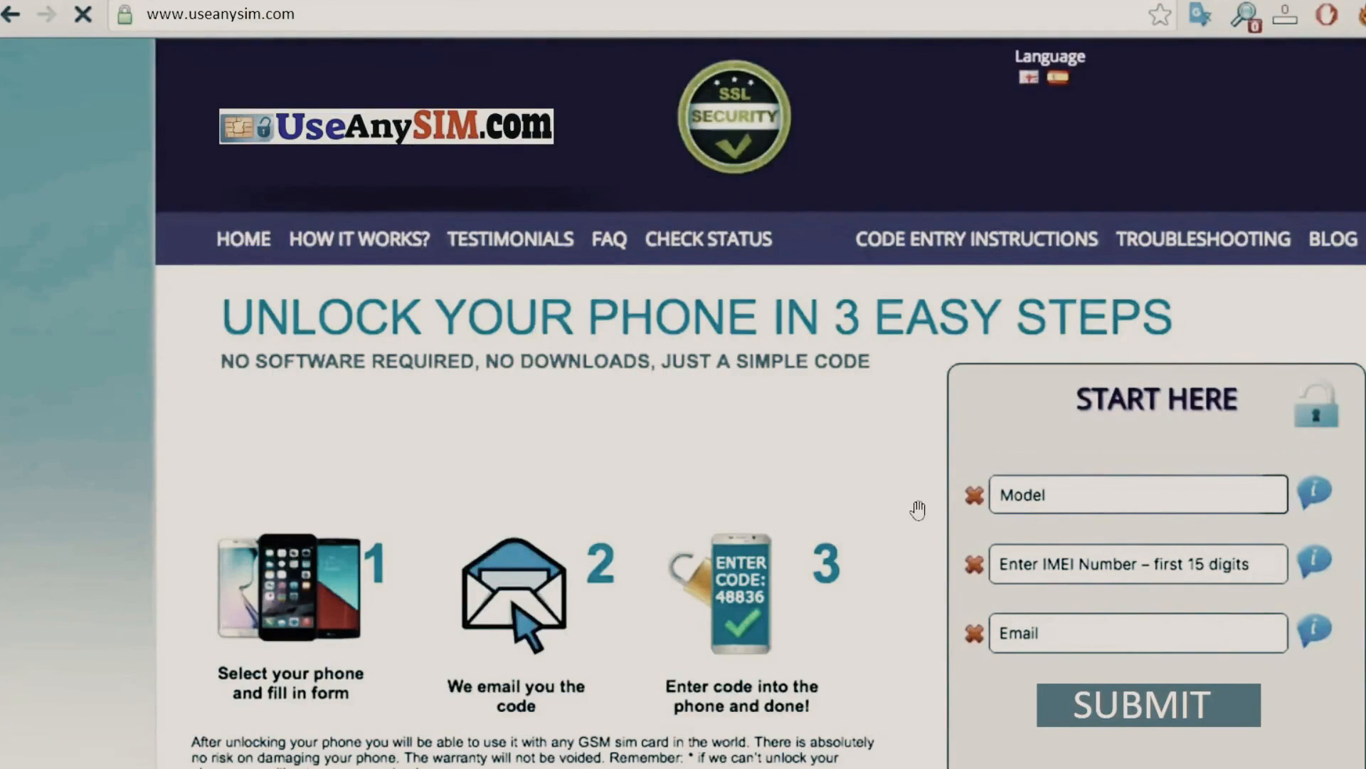
mouse_move(1252, 566)
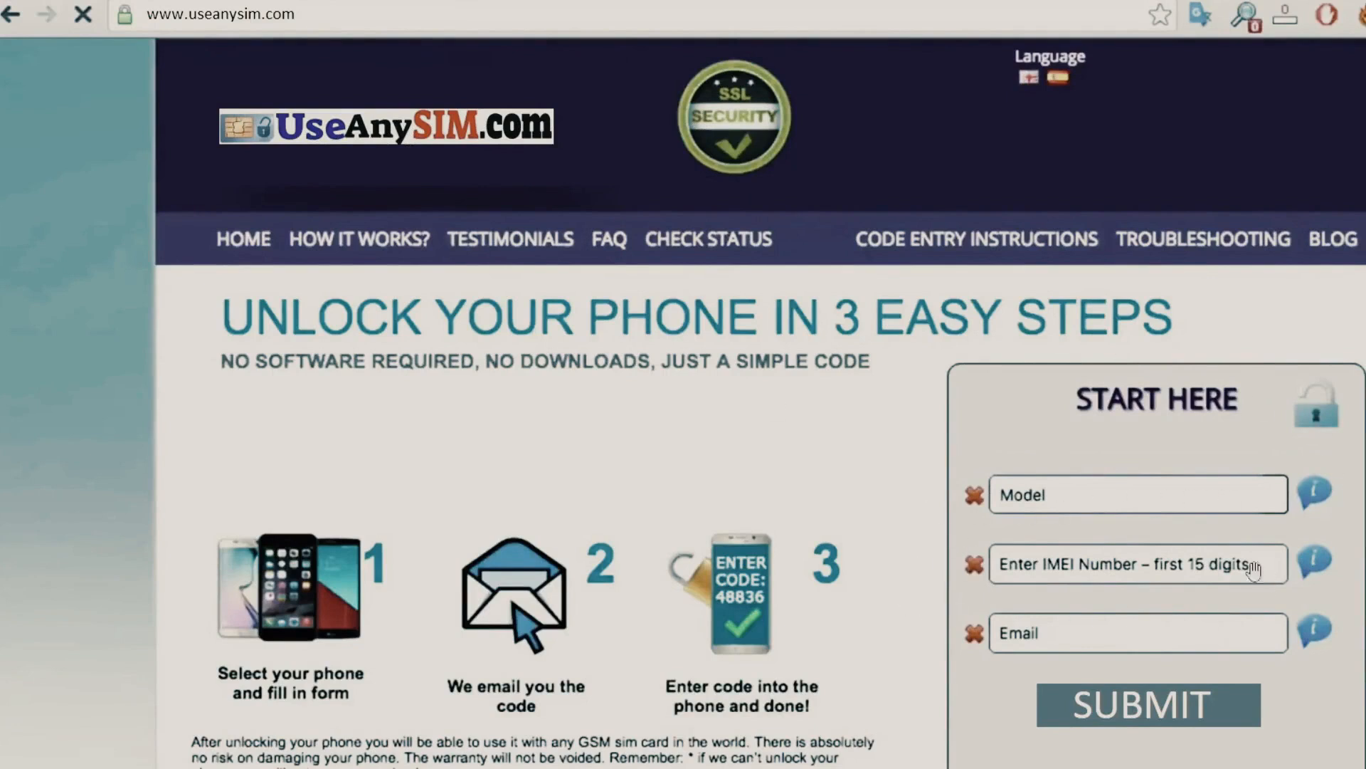
mouse_move(1150, 547)
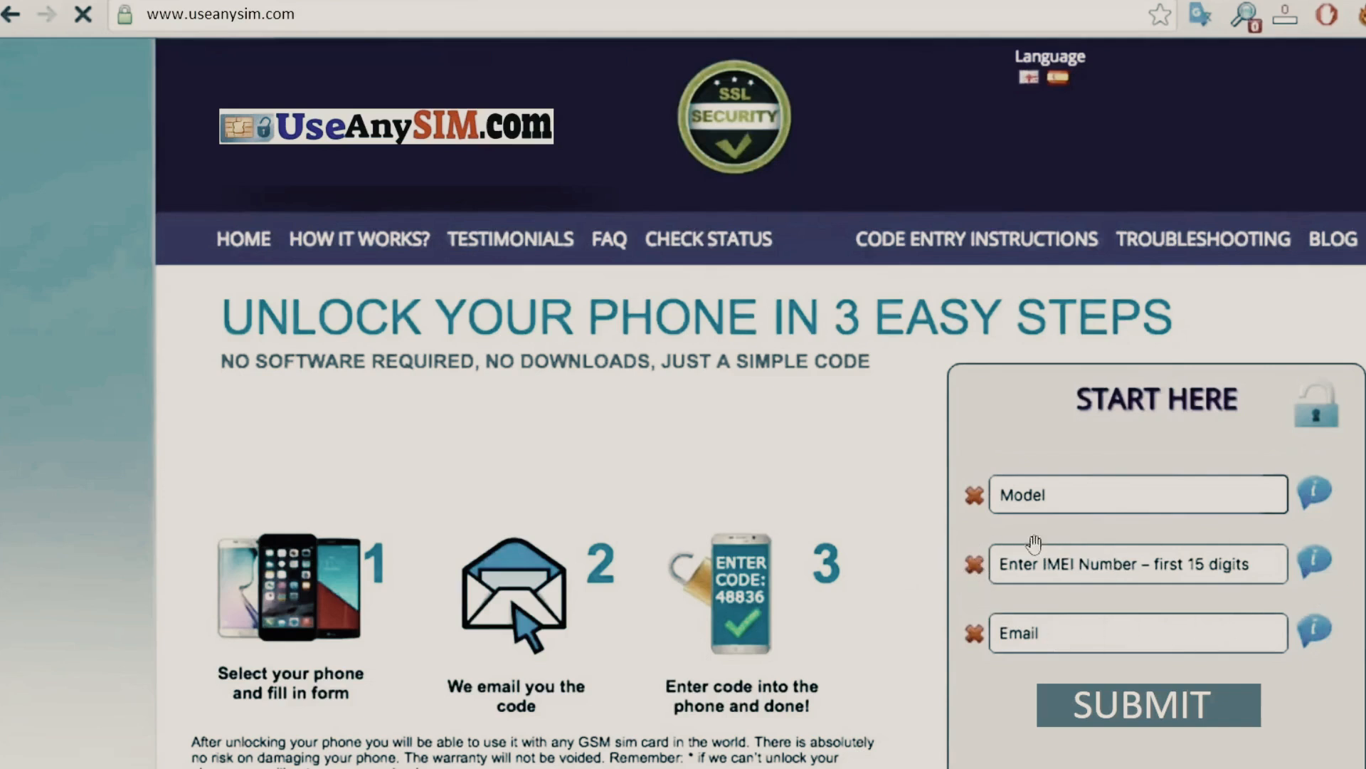
mouse_move(1229, 604)
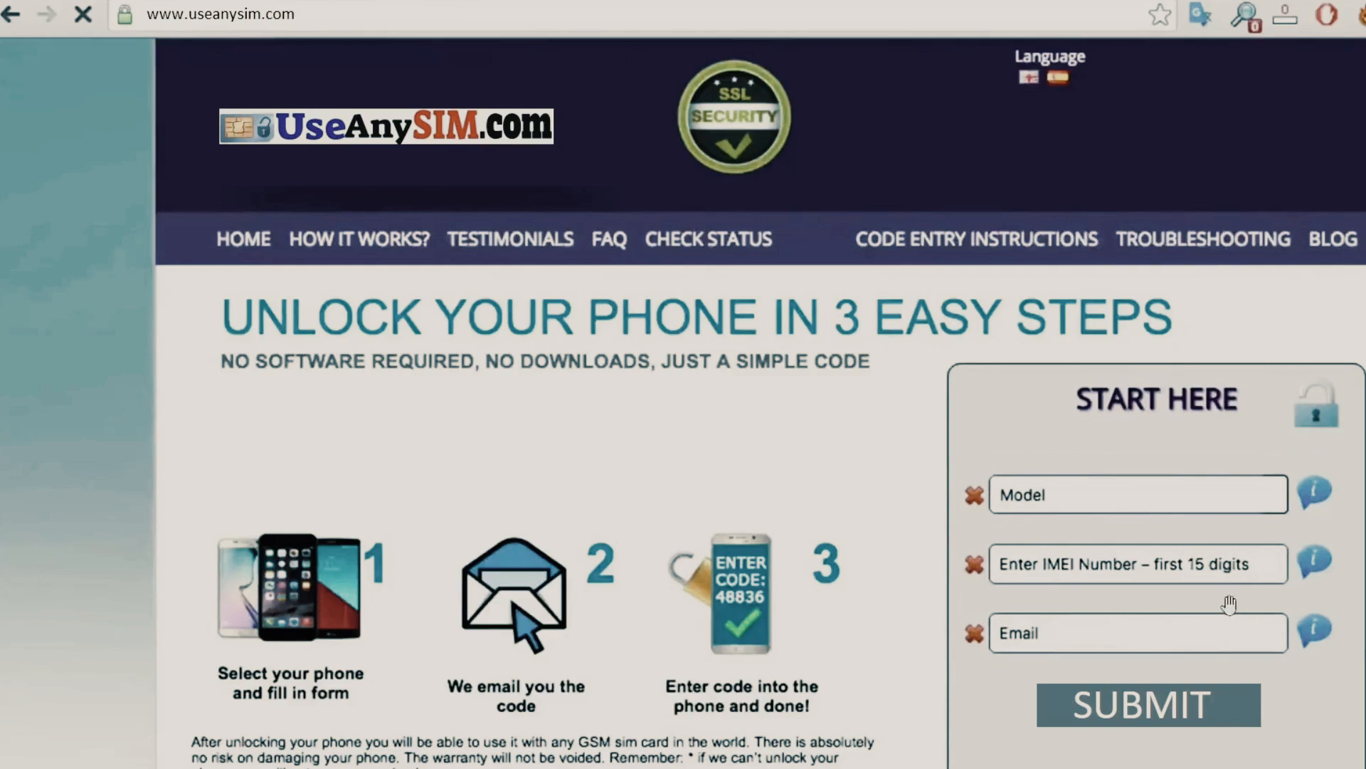
mouse_move(1259, 600)
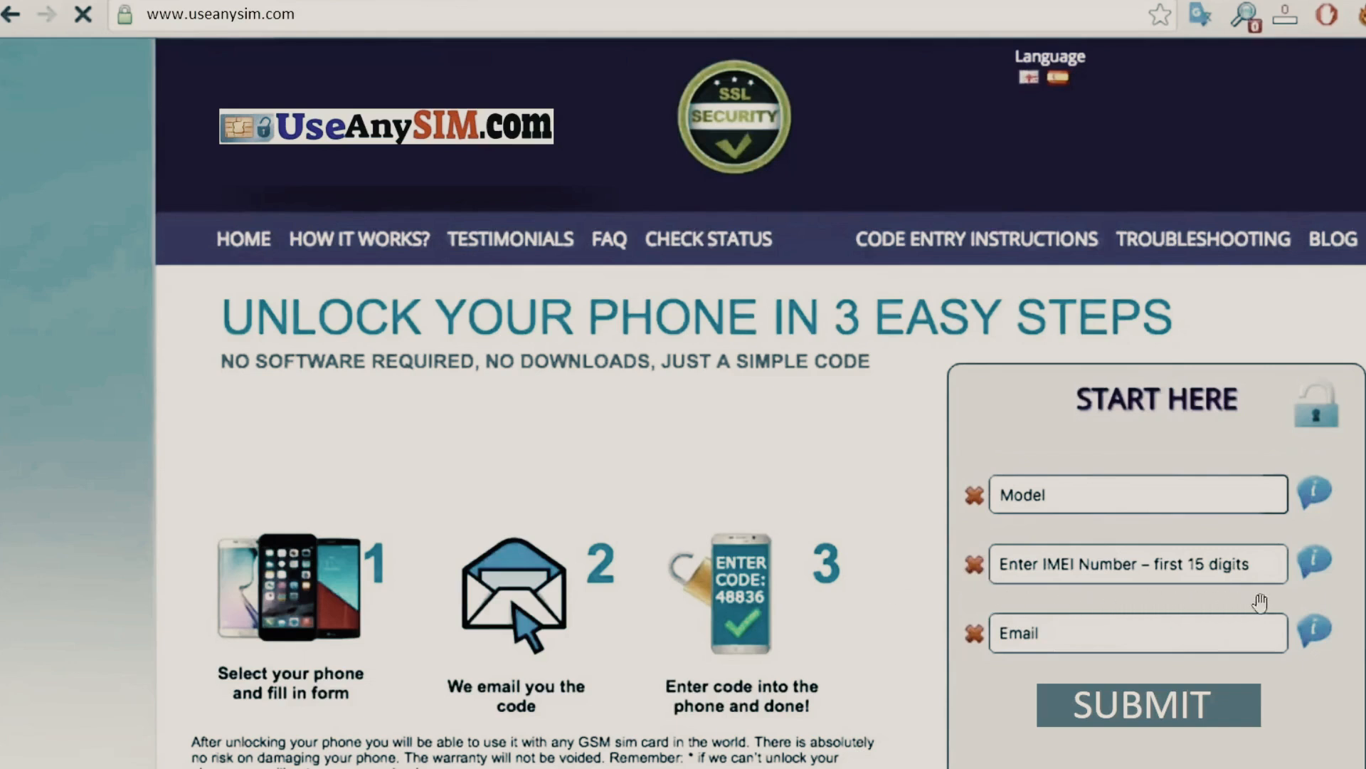
mouse_move(1190, 598)
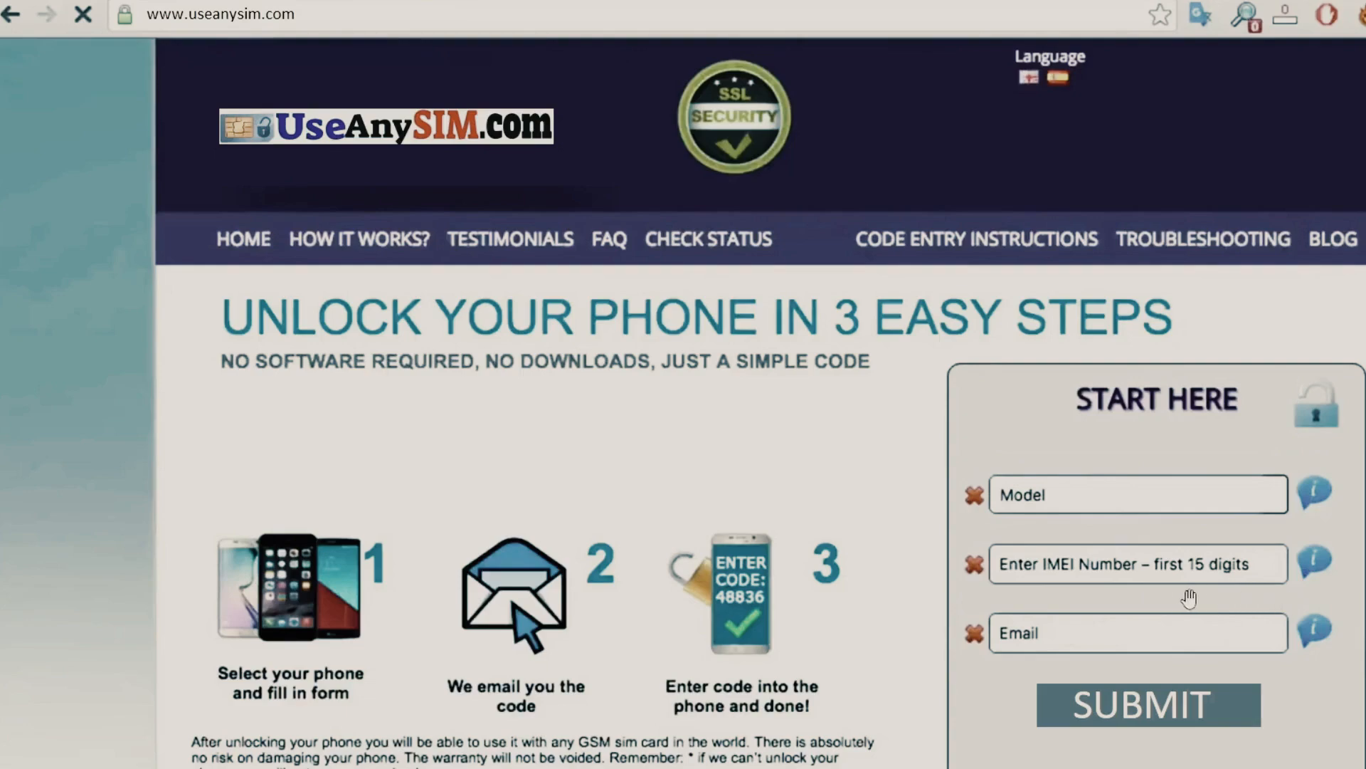